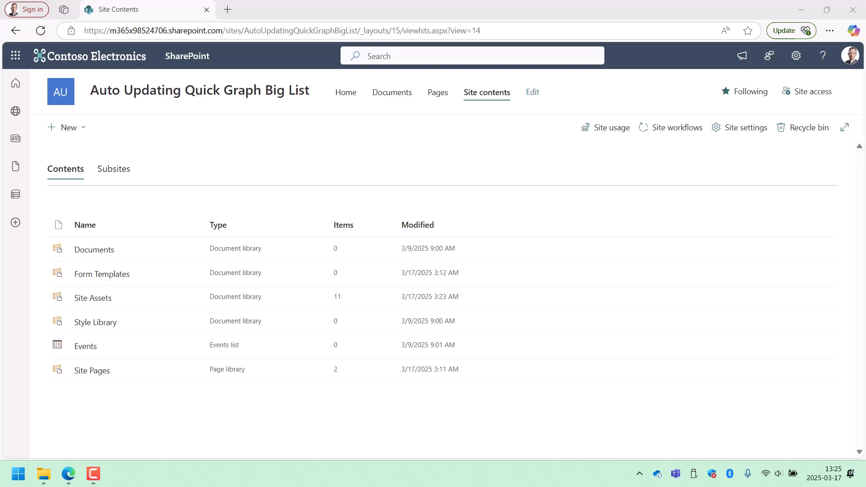
pyautogui.moveTo(69, 128)
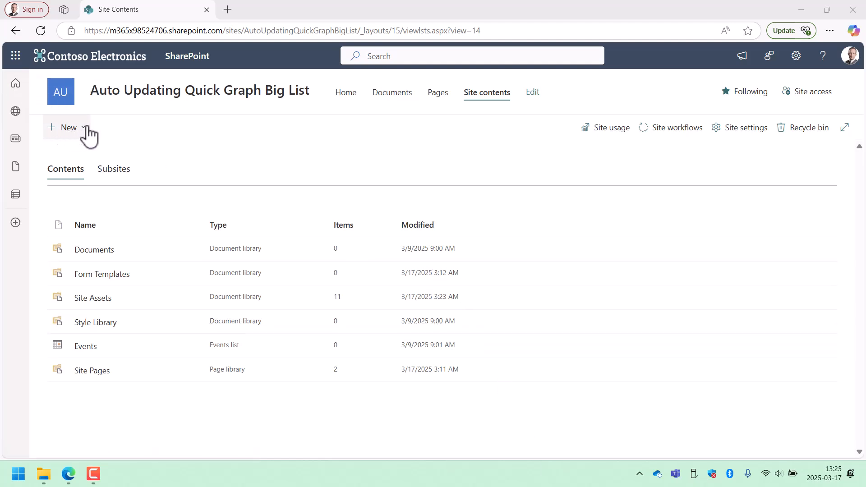
# Show the + New menu listing list, page and document library options
pyautogui.click(69, 128)
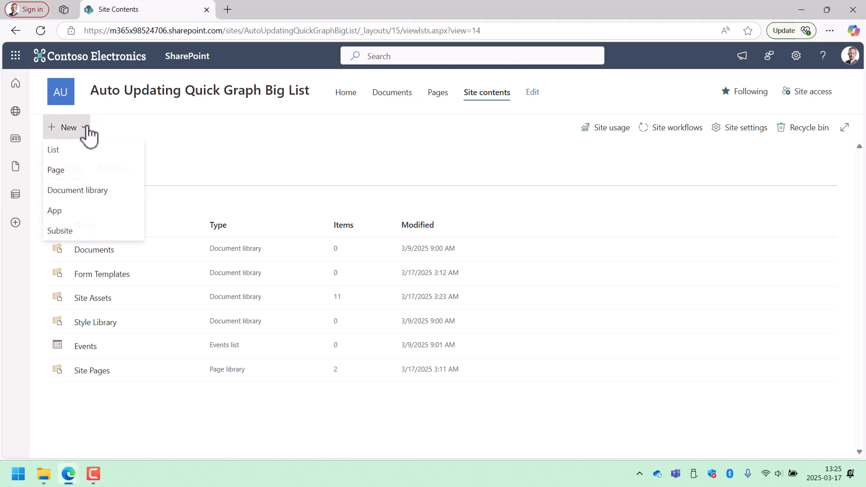
pyautogui.moveTo(200, 137)
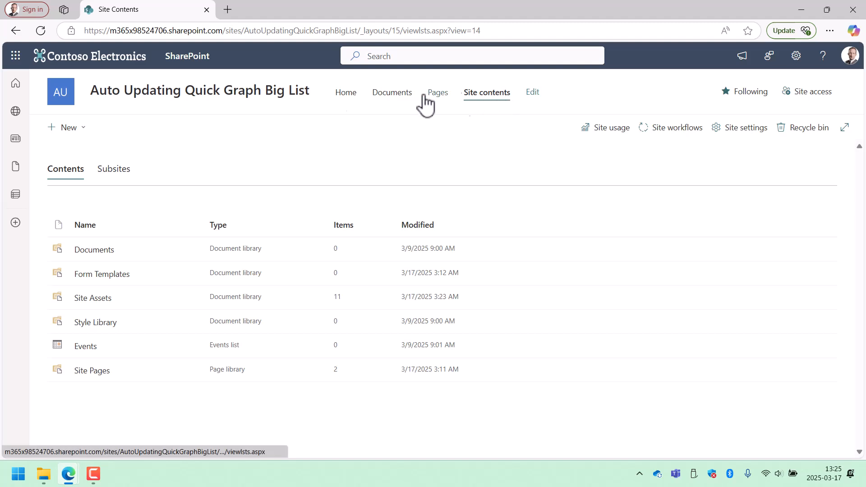
pyautogui.click(68, 127)
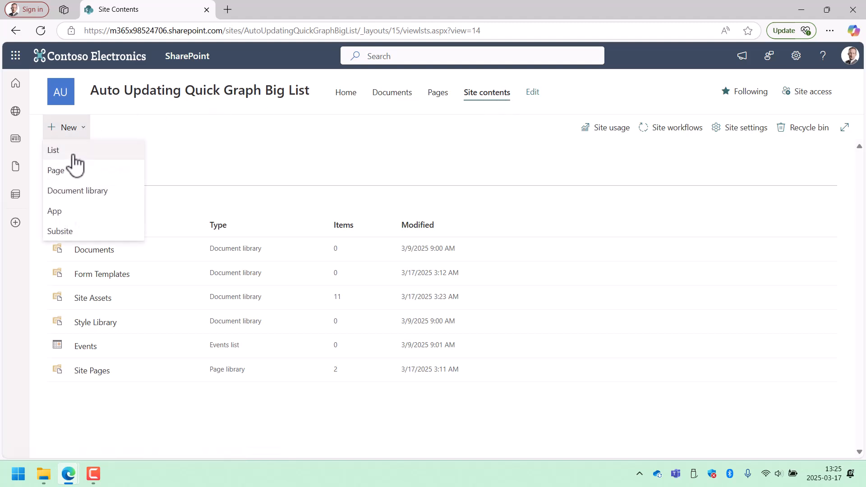
# Begin a new list by importing the BicycleSales.xlsx workbook uploaded from this device
pyautogui.click(53, 149)
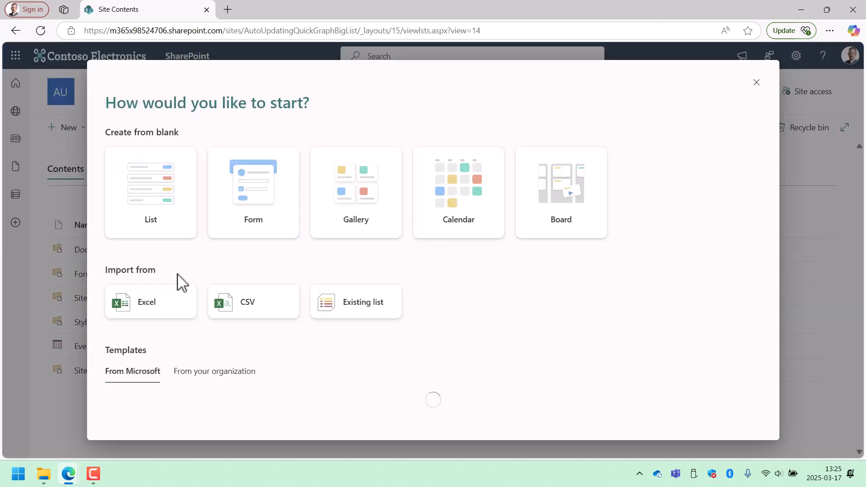
pyautogui.click(151, 301)
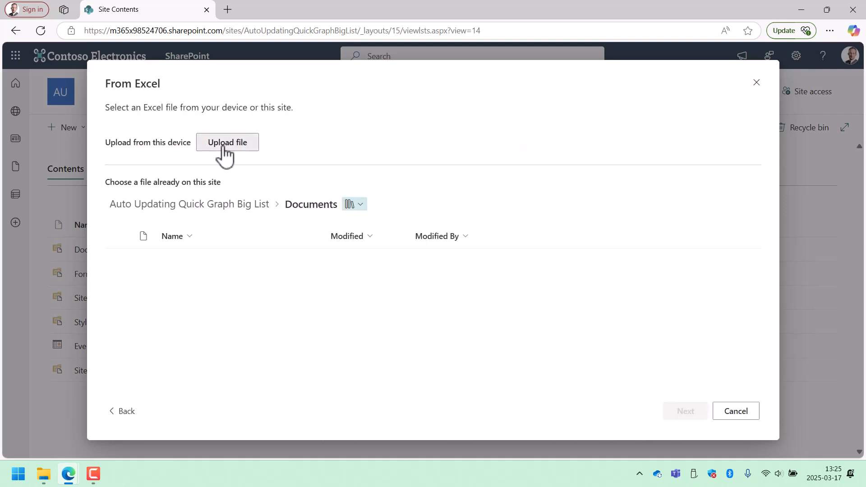
pyautogui.click(226, 141)
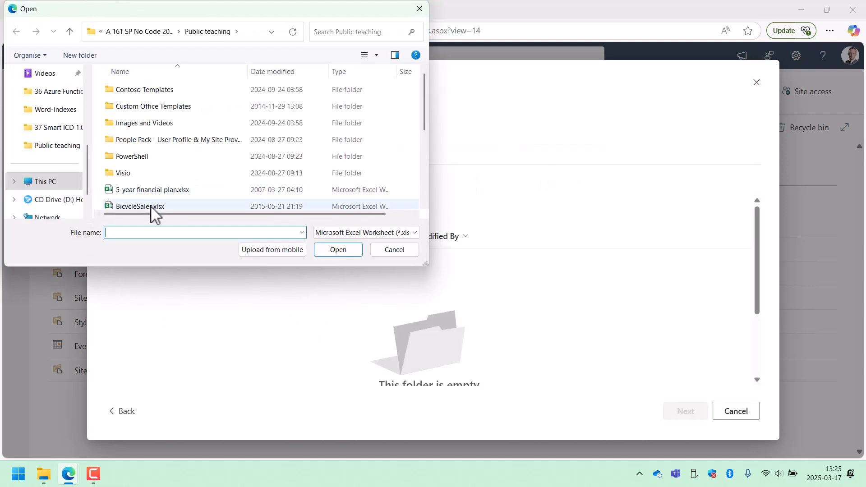
pyautogui.click(337, 250)
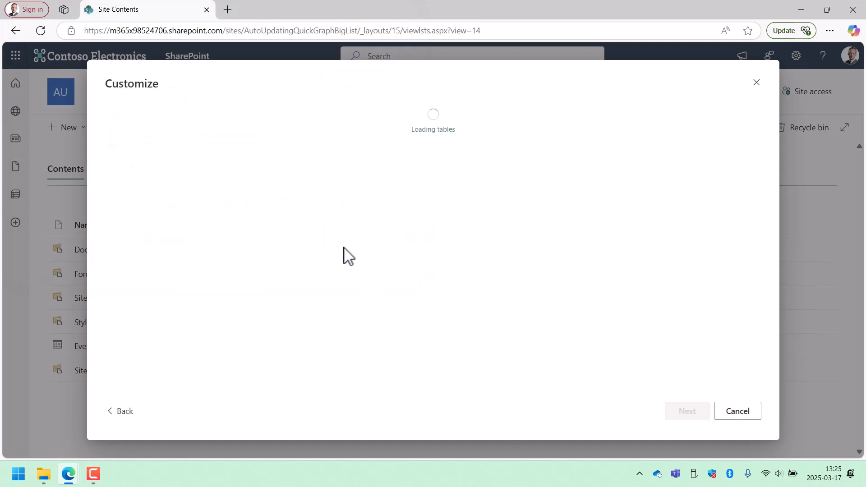
pyautogui.moveTo(327, 253)
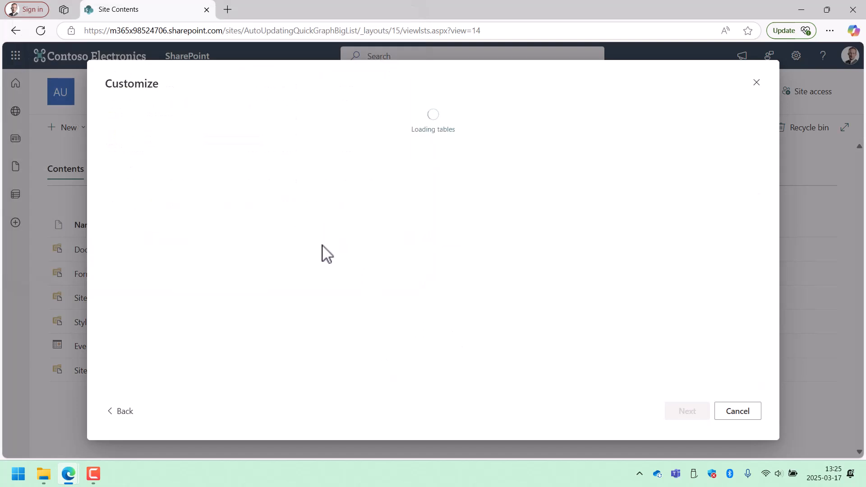
pyautogui.moveTo(312, 263)
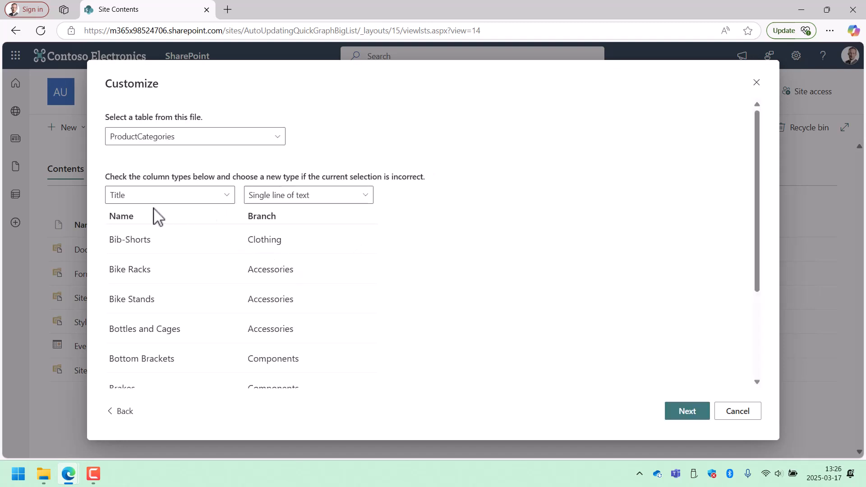
# Choose Table1 for import and make ProductCategory and Color choice columns
pyautogui.click(195, 136)
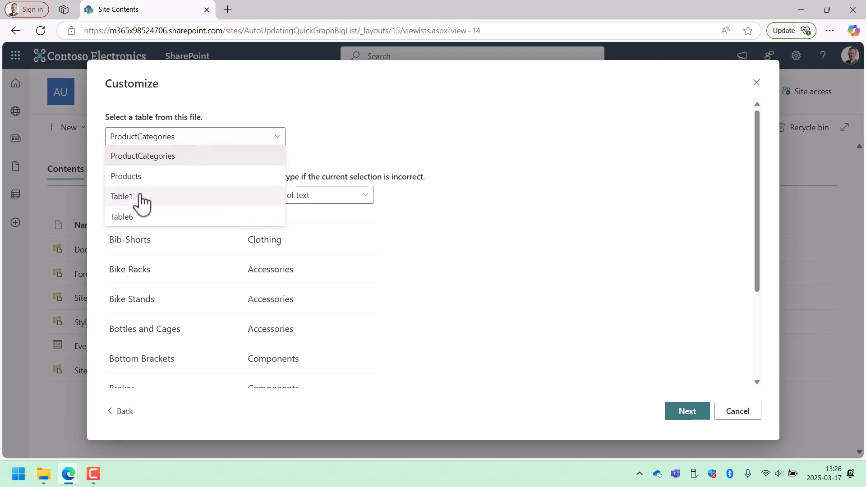
pyautogui.click(122, 196)
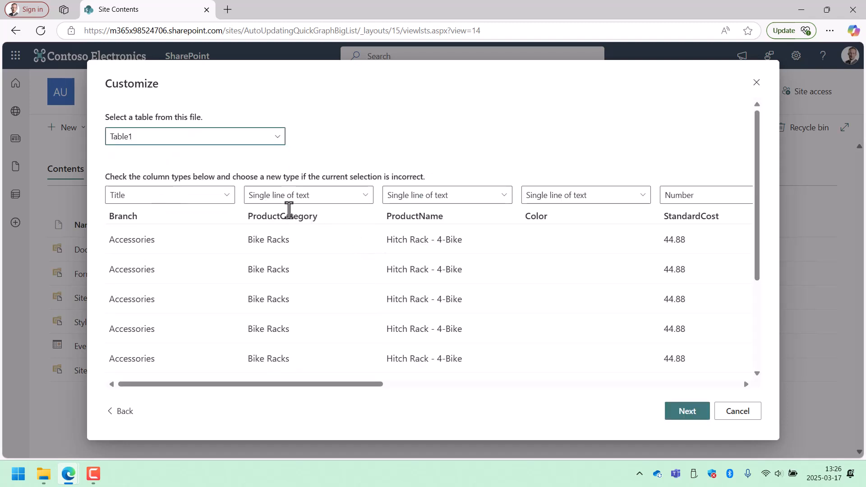
pyautogui.click(308, 195)
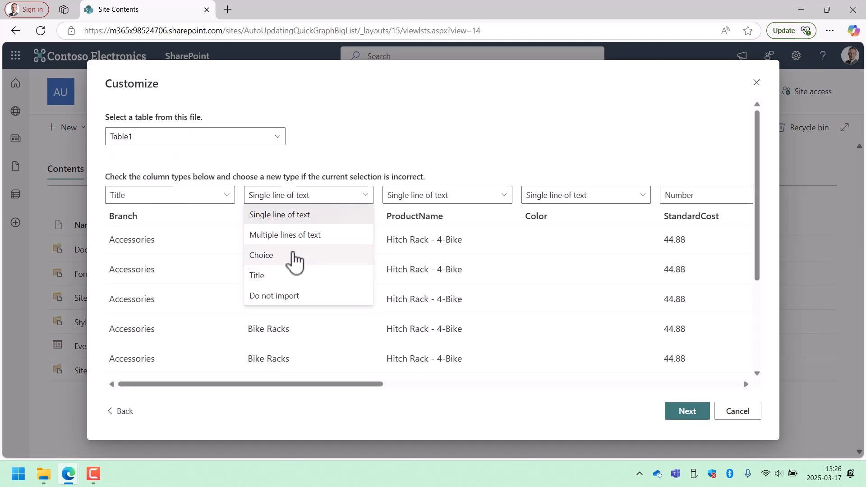
pyautogui.click(262, 254)
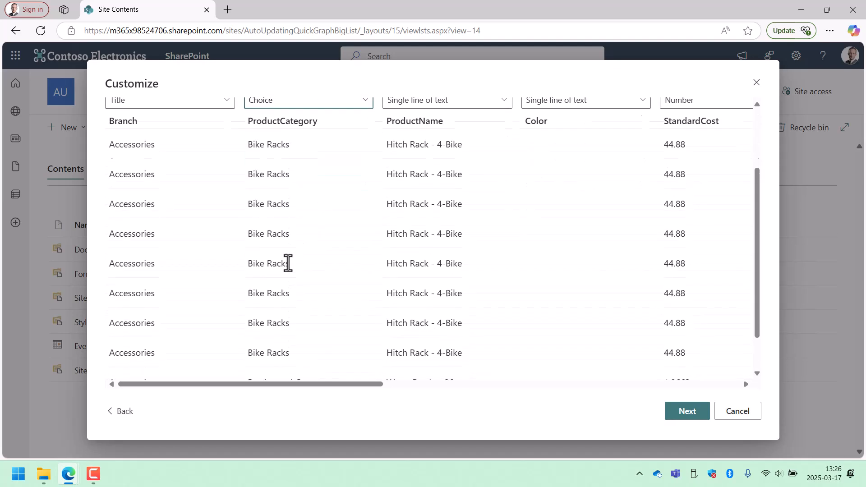
pyautogui.scroll(3)
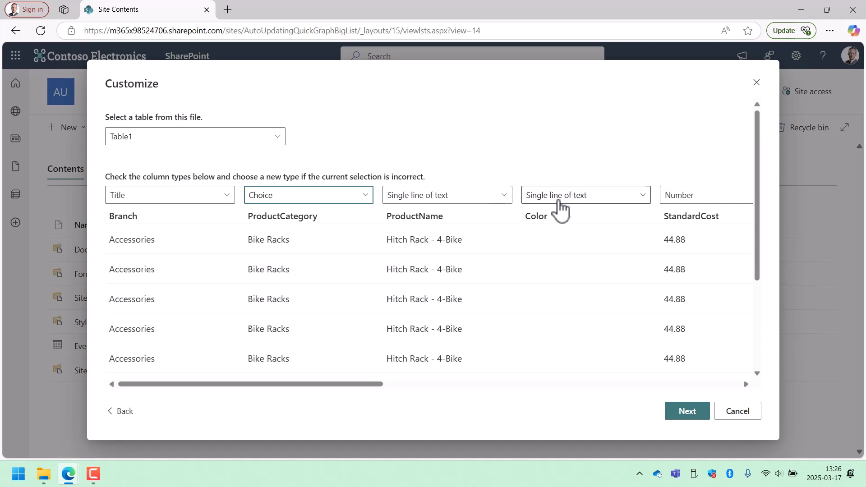
pyautogui.click(585, 195)
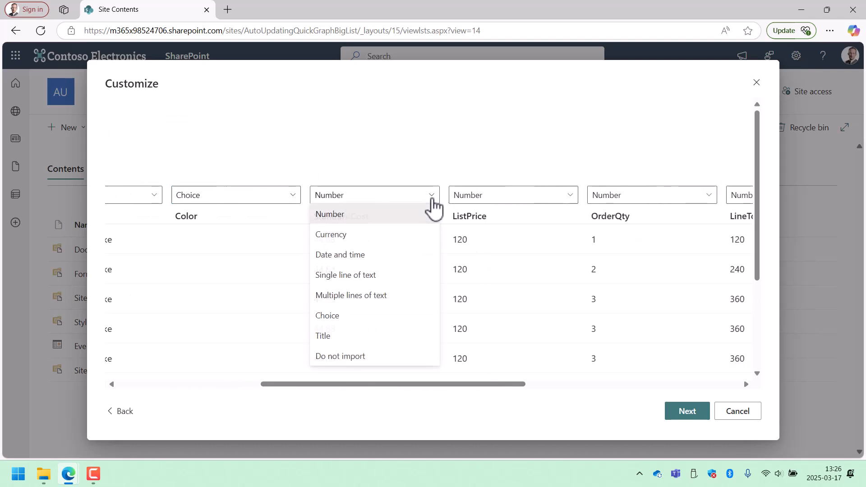
# Make StandardCost, ListPrice and Profit currency columns and OrderDate a date and time column
pyautogui.click(330, 235)
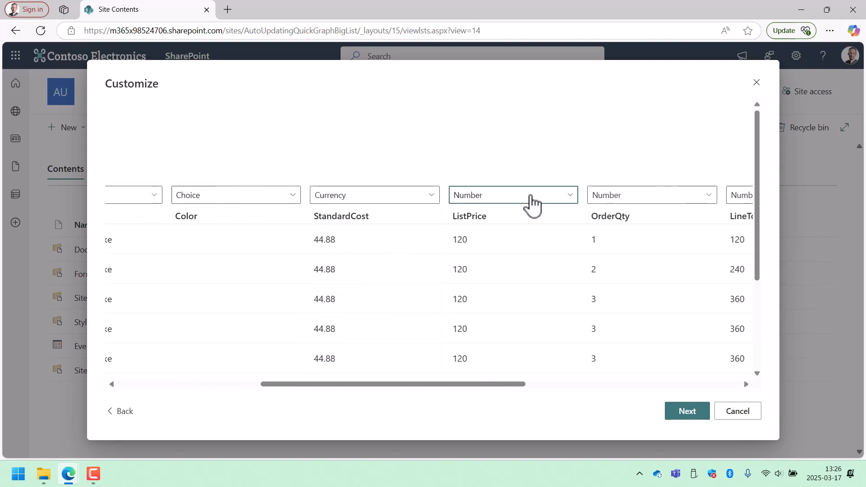
pyautogui.click(512, 194)
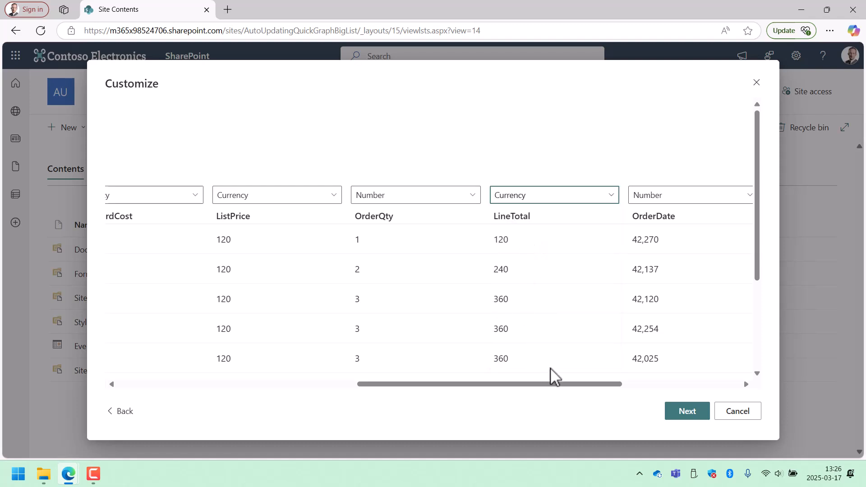
pyautogui.hscroll(3)
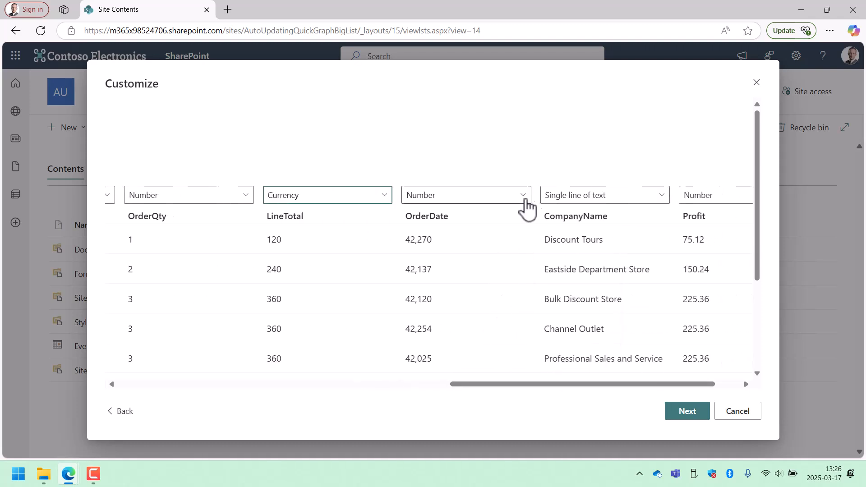
pyautogui.click(465, 195)
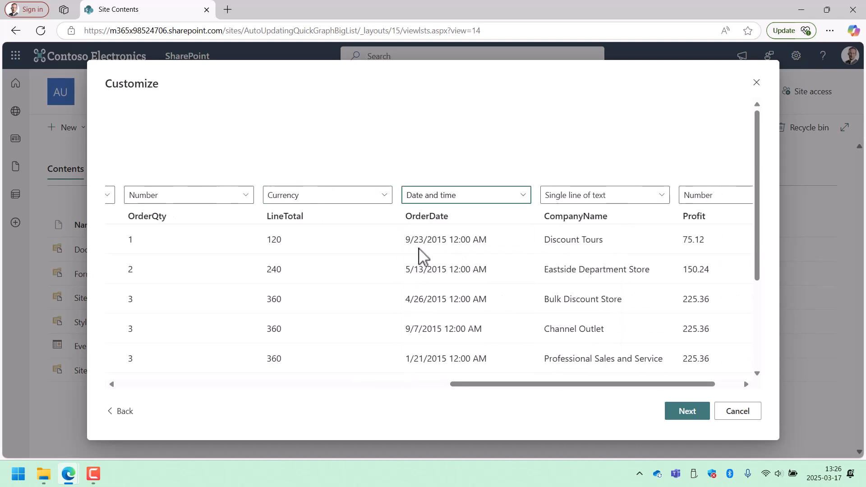
pyautogui.moveTo(645, 208)
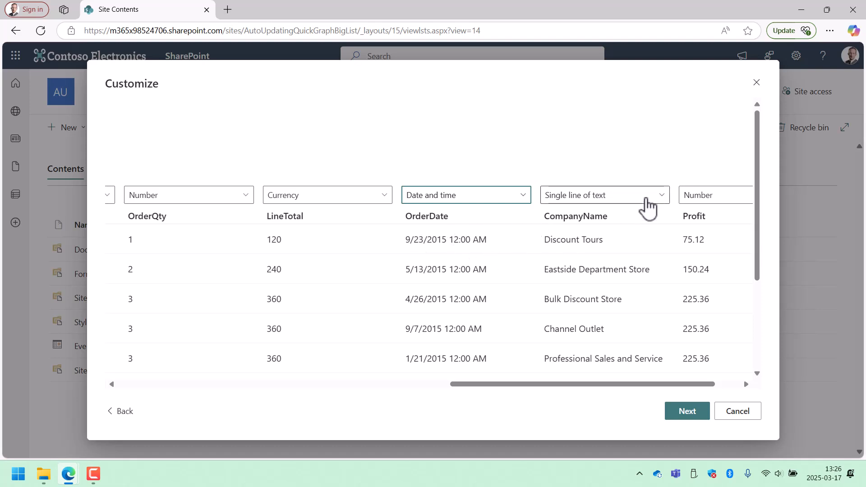
pyautogui.click(714, 195)
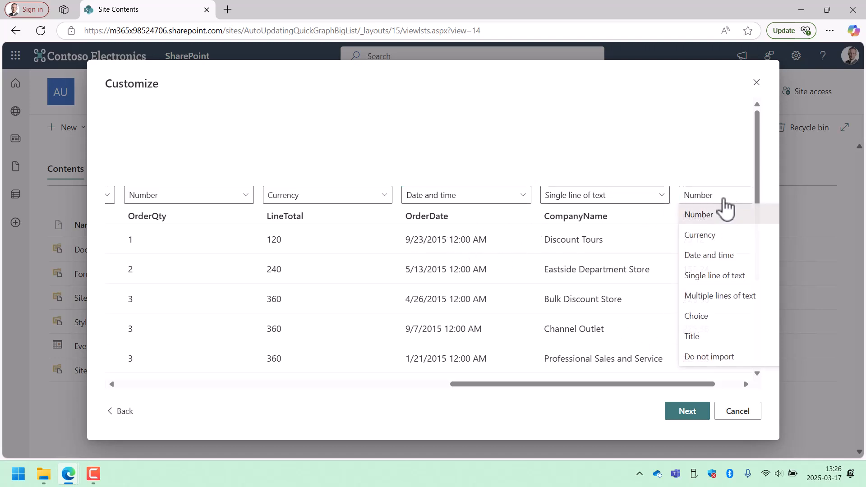
pyautogui.click(699, 235)
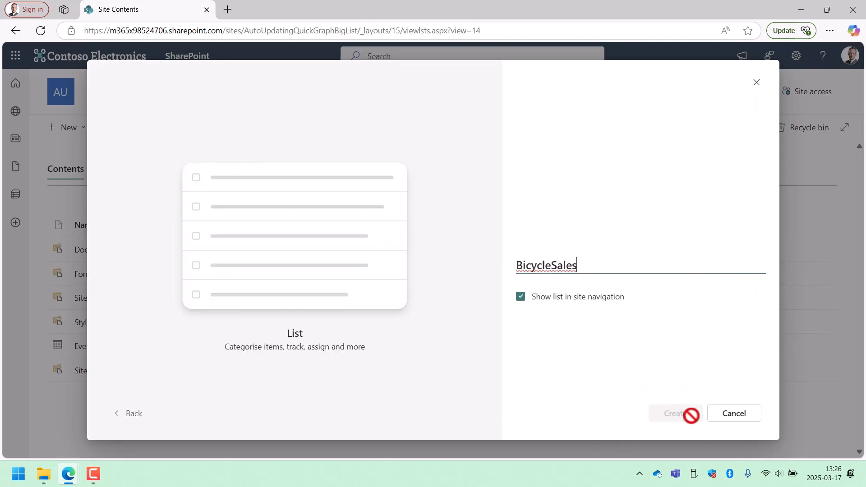
# Create the BicycleSales list with its imported rows and go to its list settings page
pyautogui.click(674, 413)
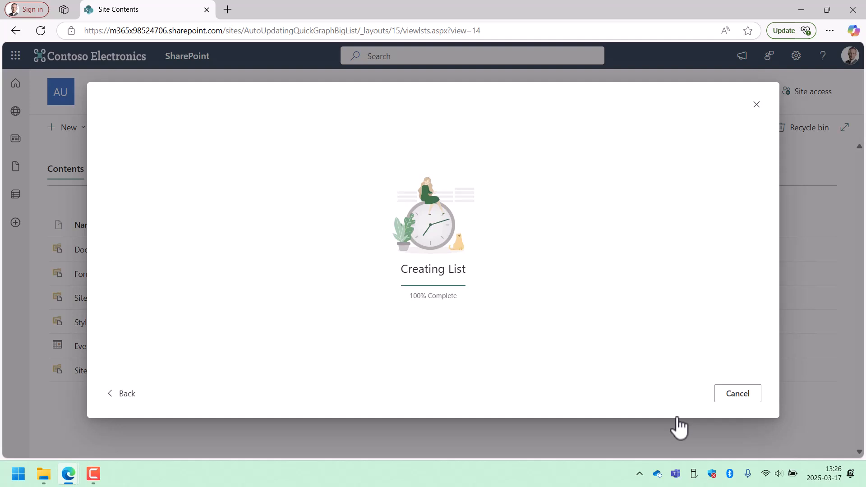
pyautogui.moveTo(772, 156)
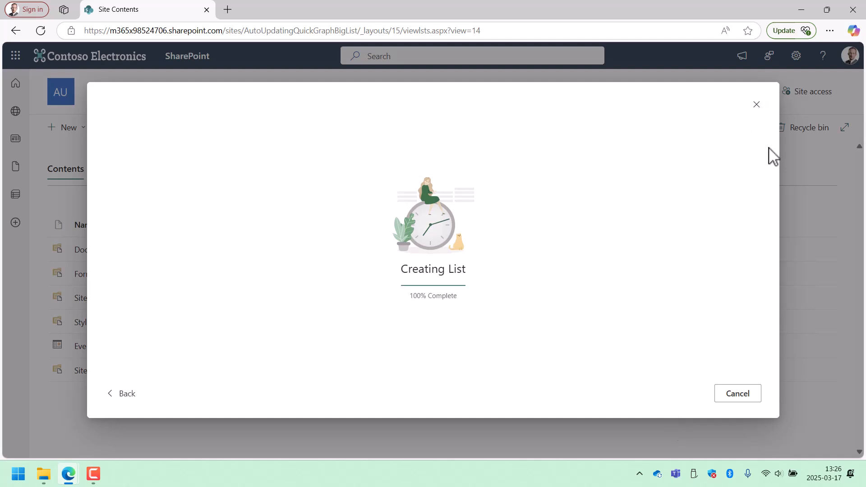
pyautogui.moveTo(709, 378)
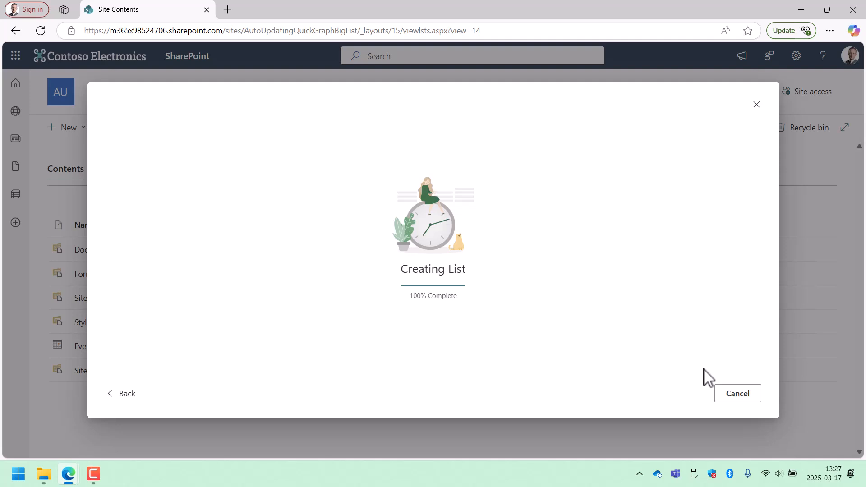
pyautogui.moveTo(754, 150)
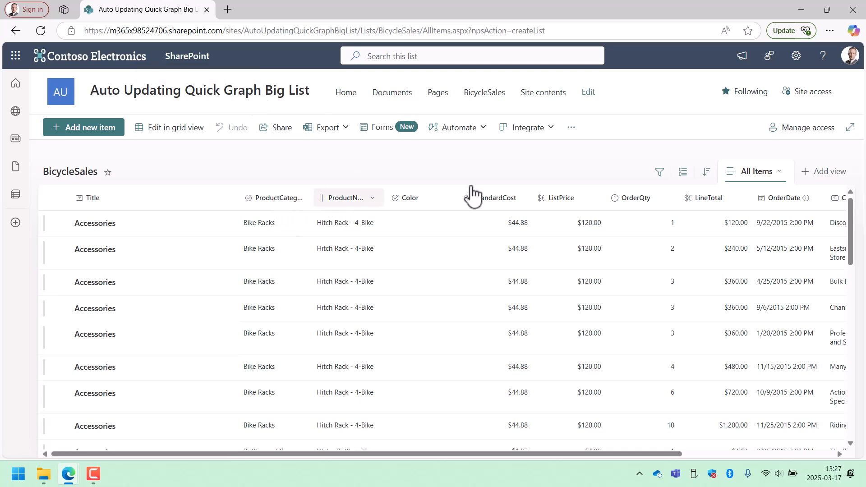
pyautogui.click(796, 55)
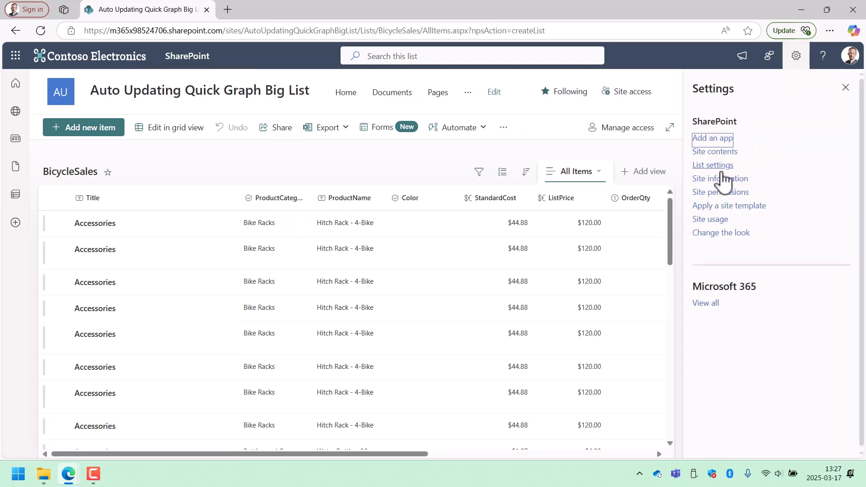
pyautogui.click(713, 165)
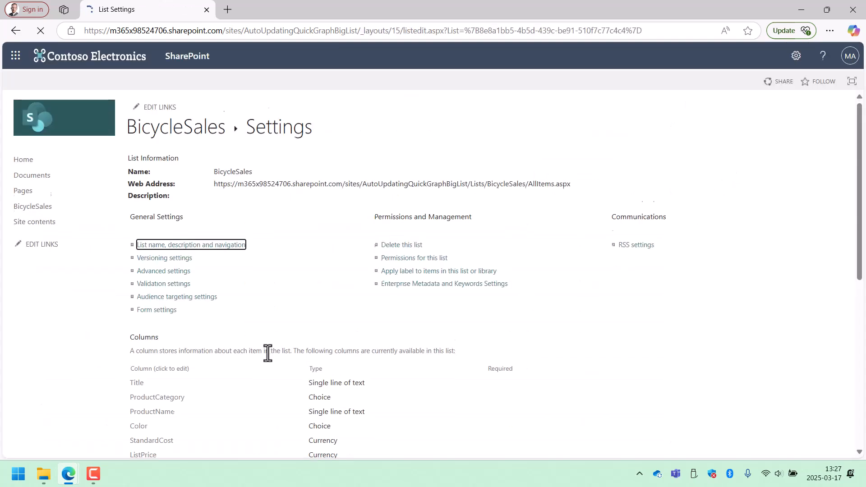
pyautogui.scroll(-3)
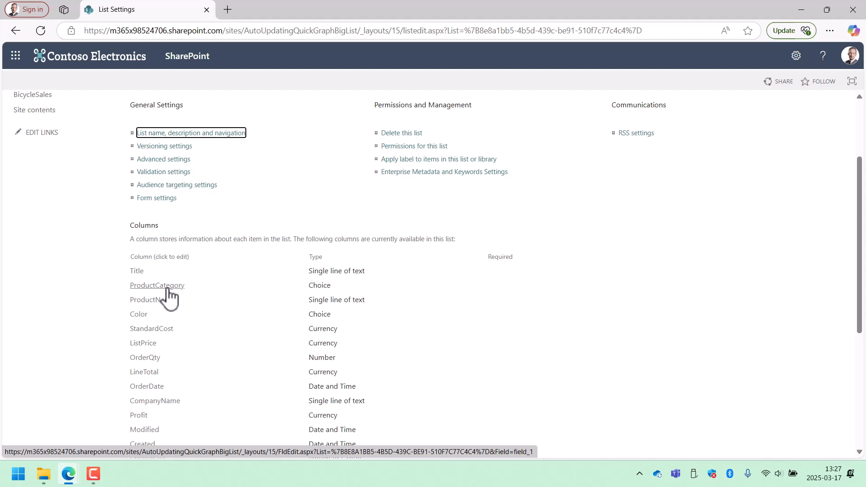
pyautogui.click(157, 285)
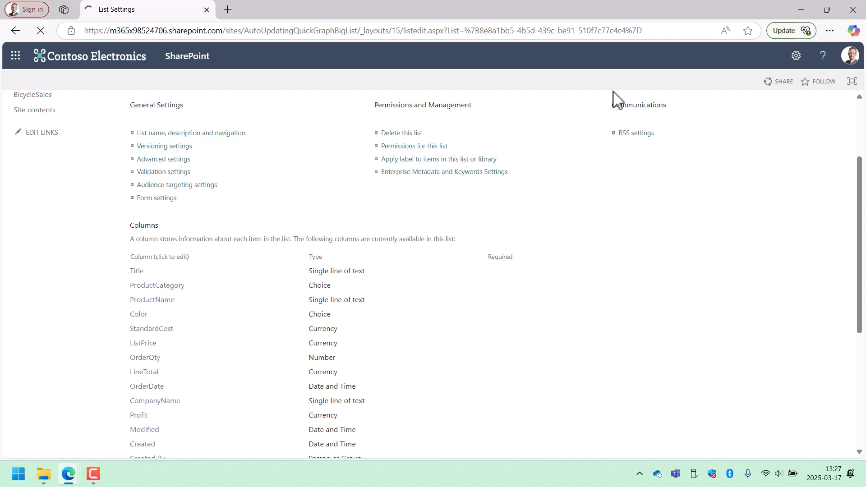
pyautogui.click(157, 285)
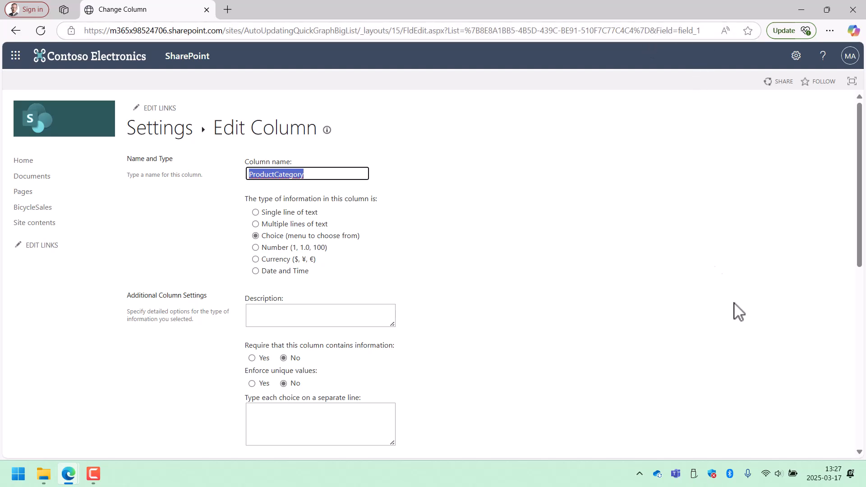
pyautogui.scroll(-3)
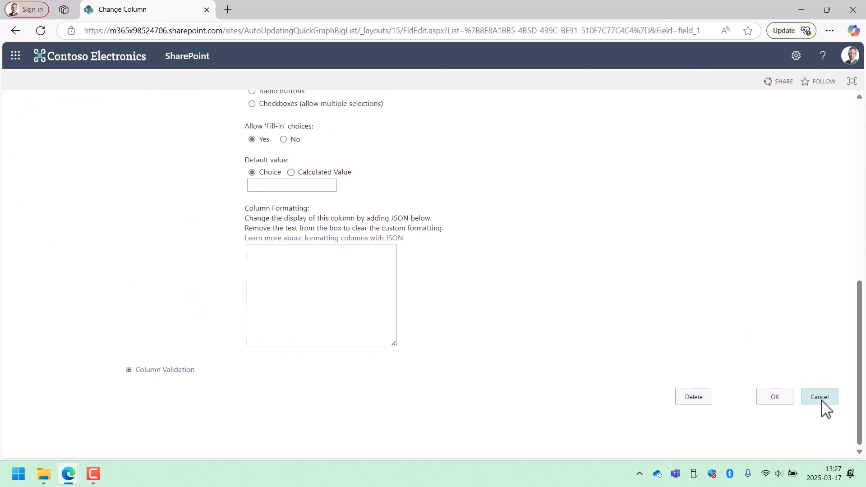
pyautogui.click(819, 397)
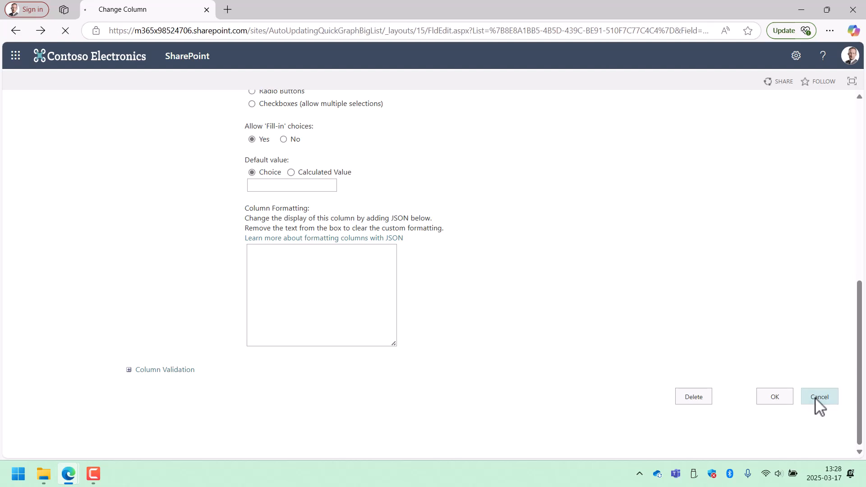
pyautogui.click(819, 397)
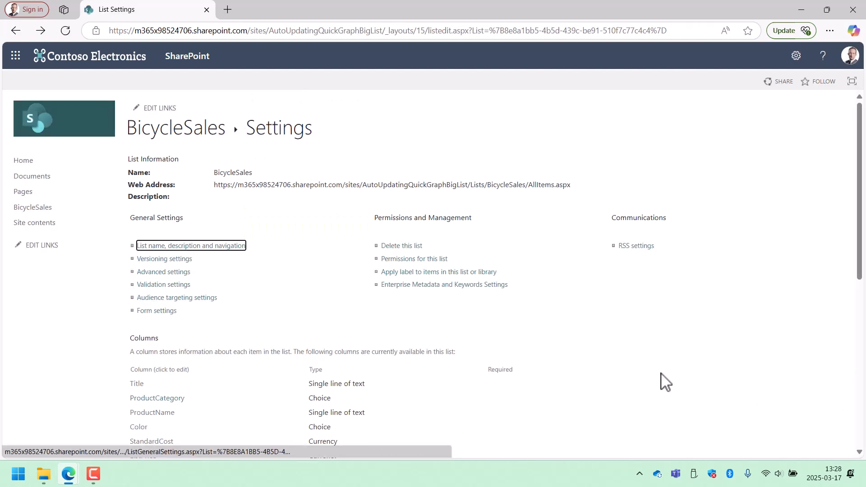
pyautogui.moveTo(284, 268)
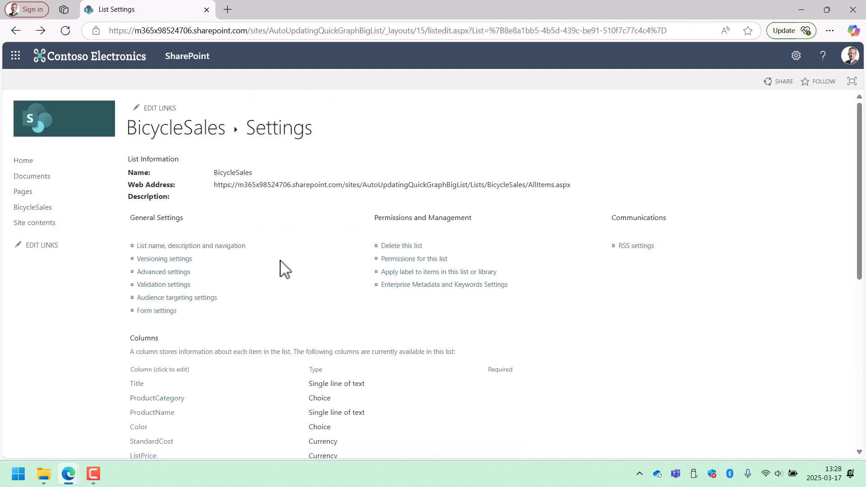
pyautogui.moveTo(322, 237)
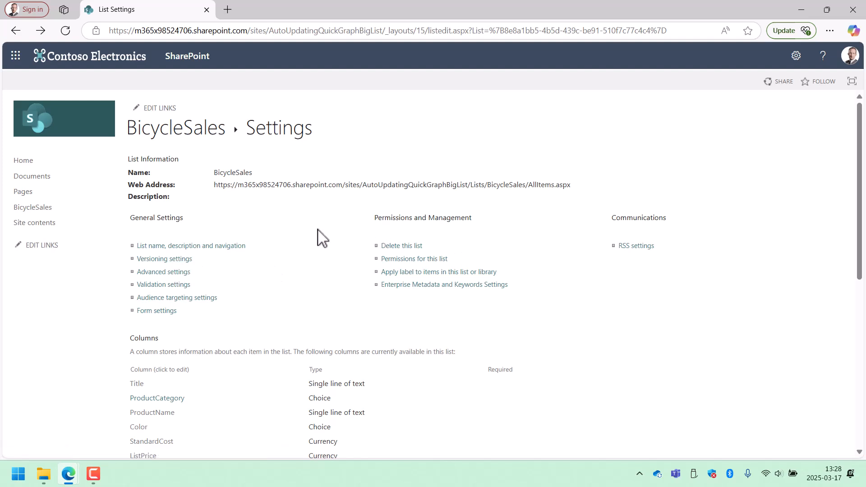
pyautogui.moveTo(289, 261)
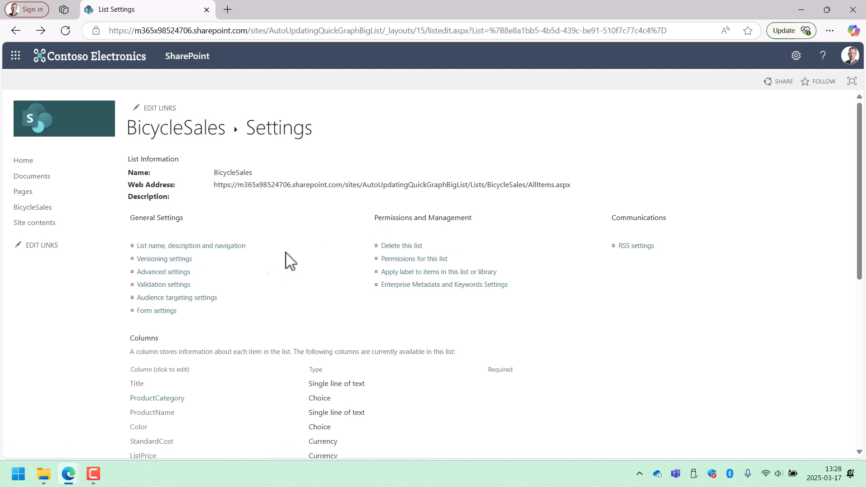
pyautogui.moveTo(241, 277)
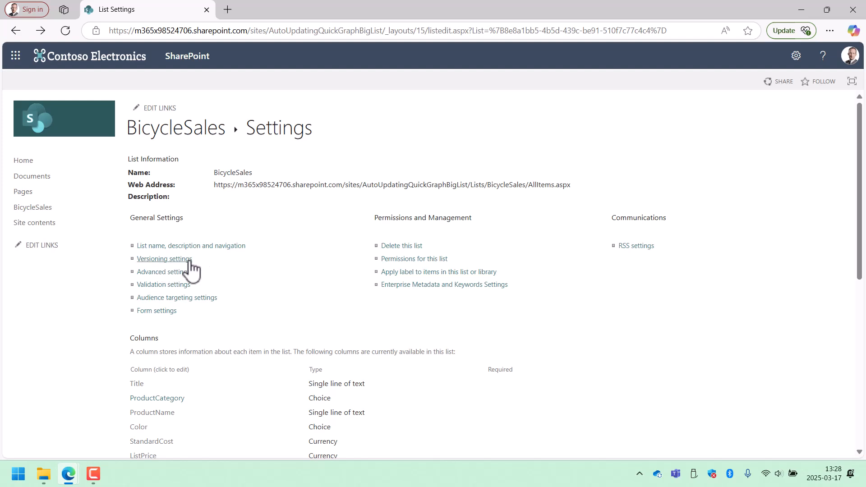
pyautogui.moveTo(264, 262)
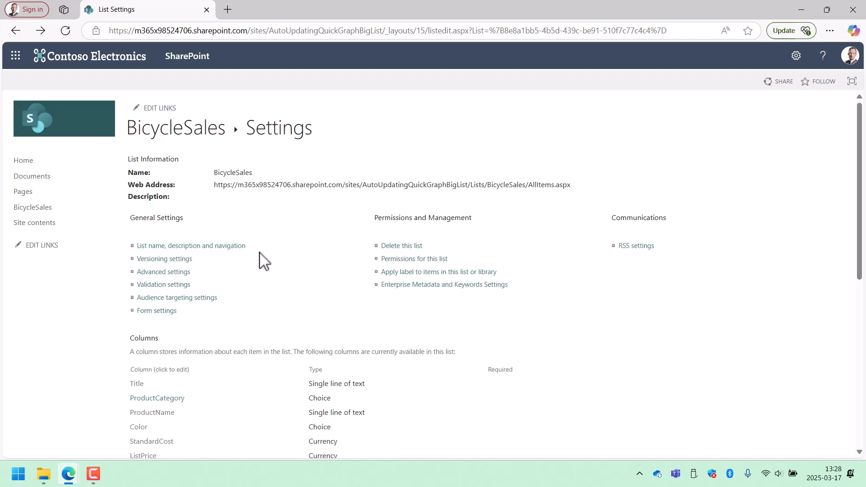
pyautogui.moveTo(164, 259)
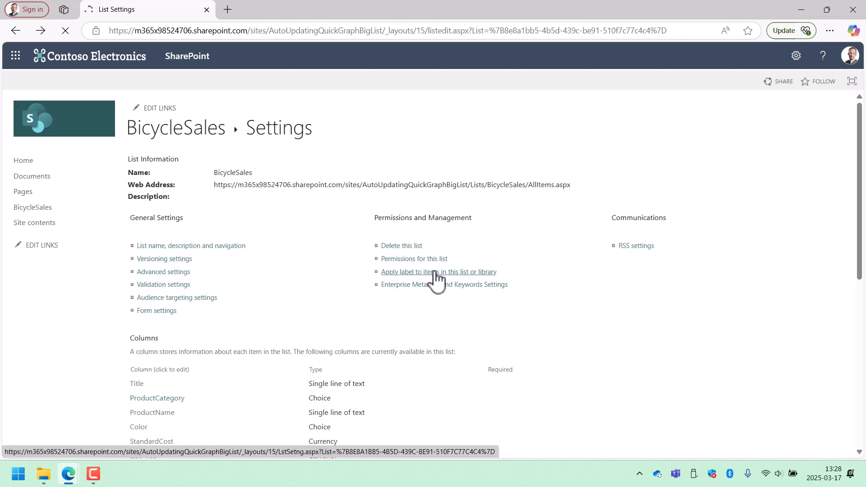
# Set versioning to keep 500 versions of each item and save
pyautogui.click(164, 259)
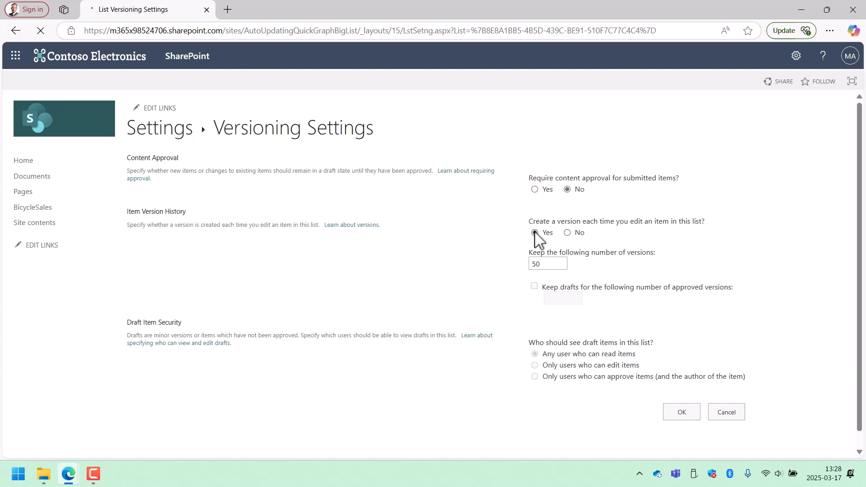
pyautogui.click(534, 231)
pyautogui.write('0')
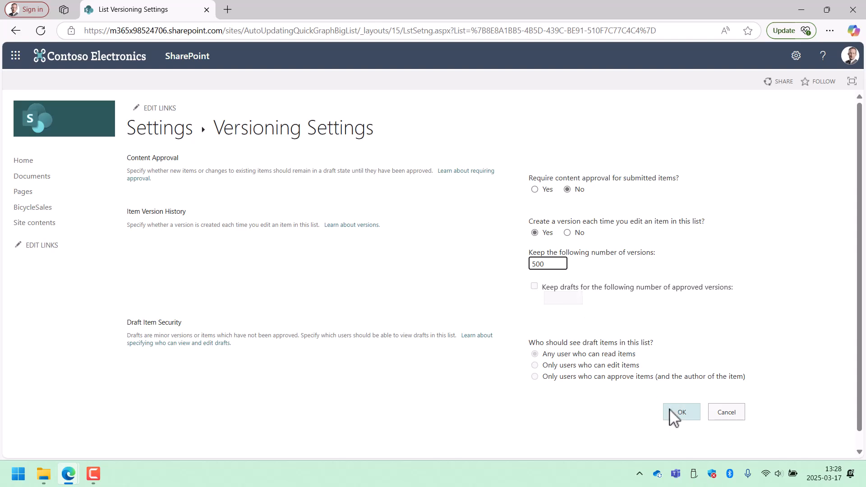
pyautogui.click(680, 412)
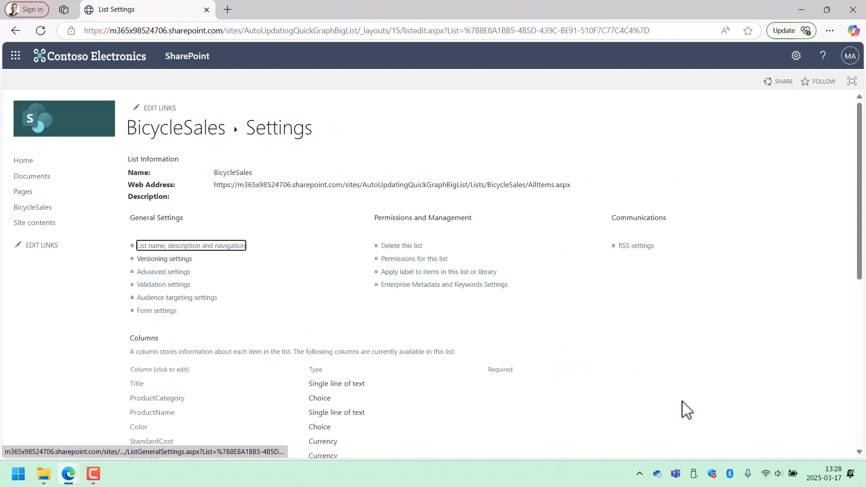